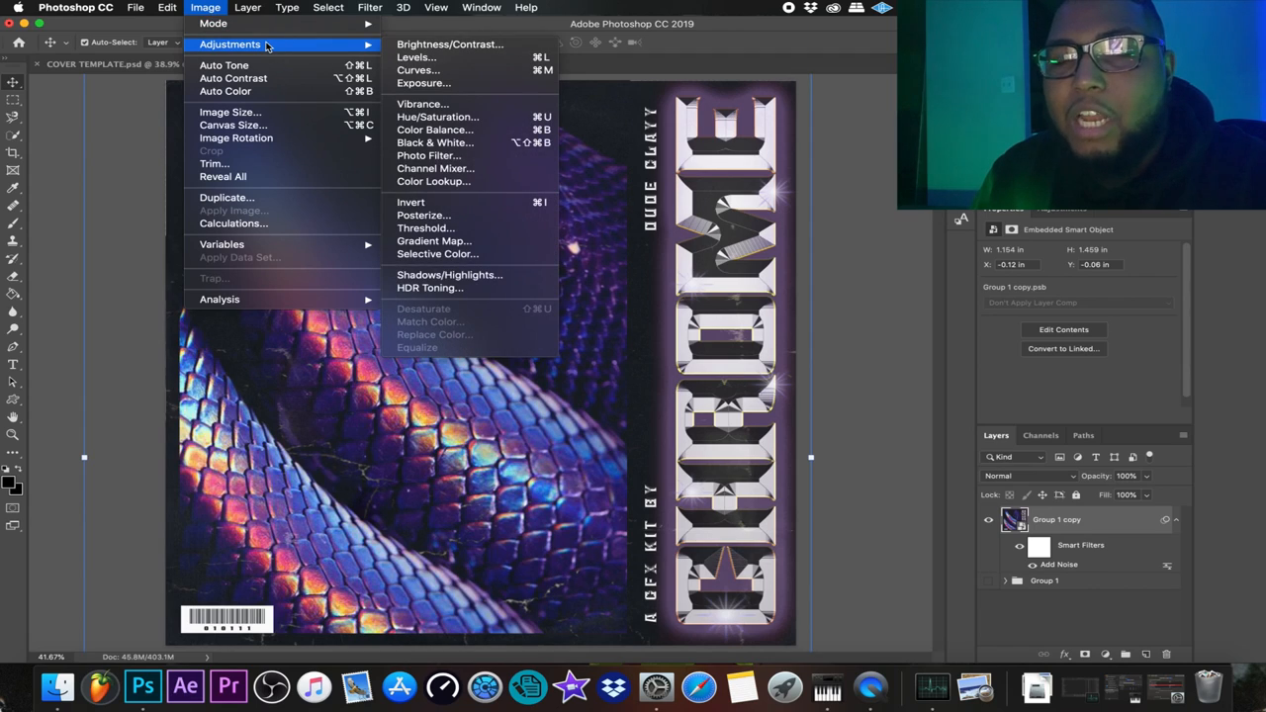
mouse_move(432, 61)
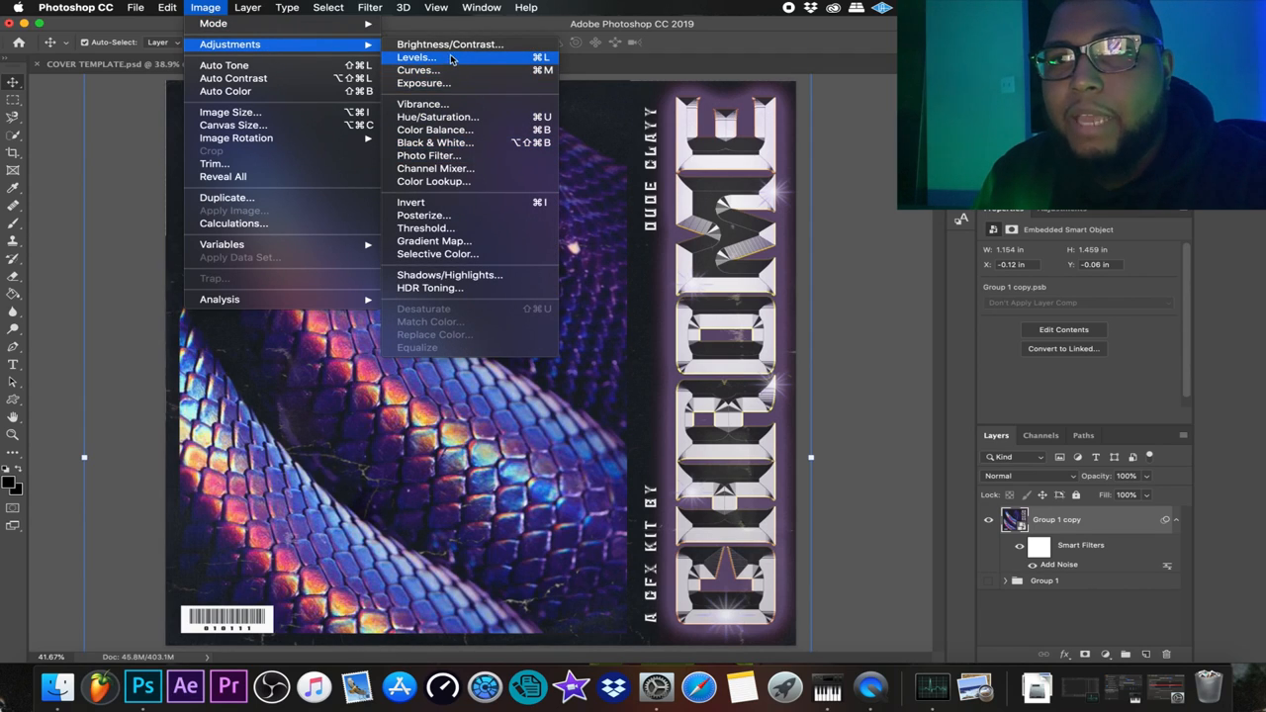
- Shift the hue of the snake-skin image with a Hue/Saturation adjustment
left_click(438, 115)
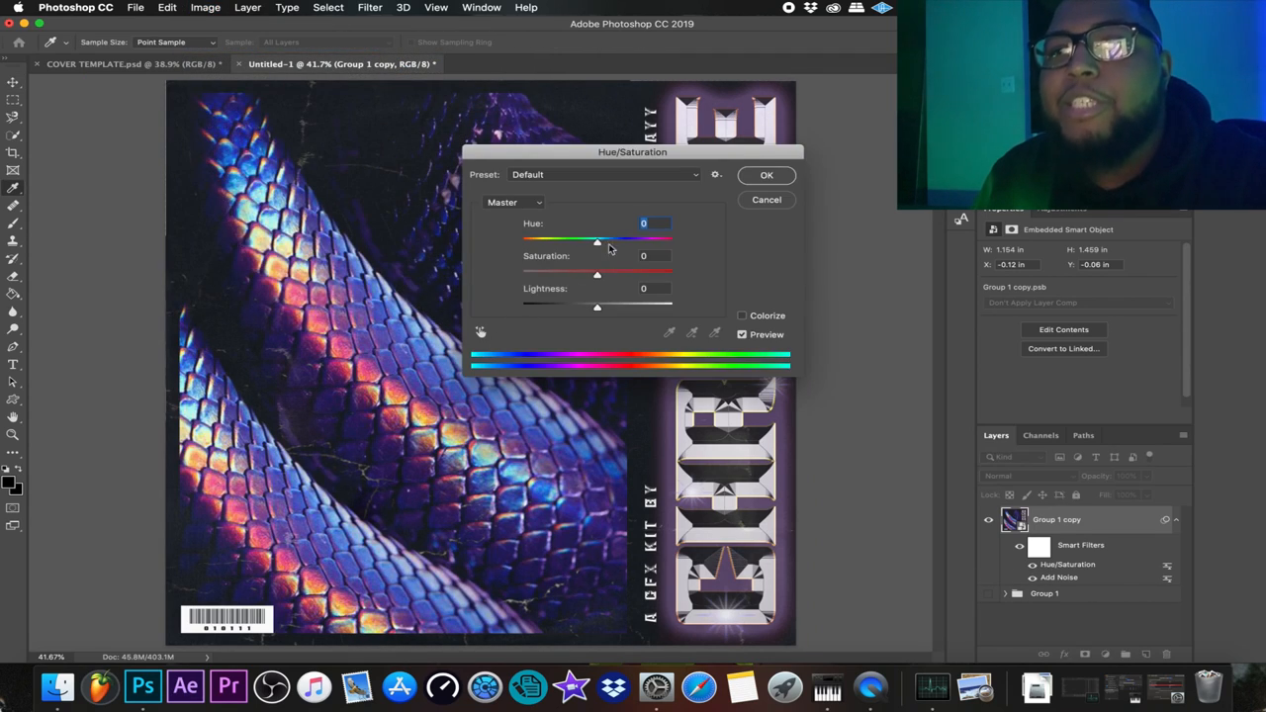
left_click_drag(598, 273, 606, 273)
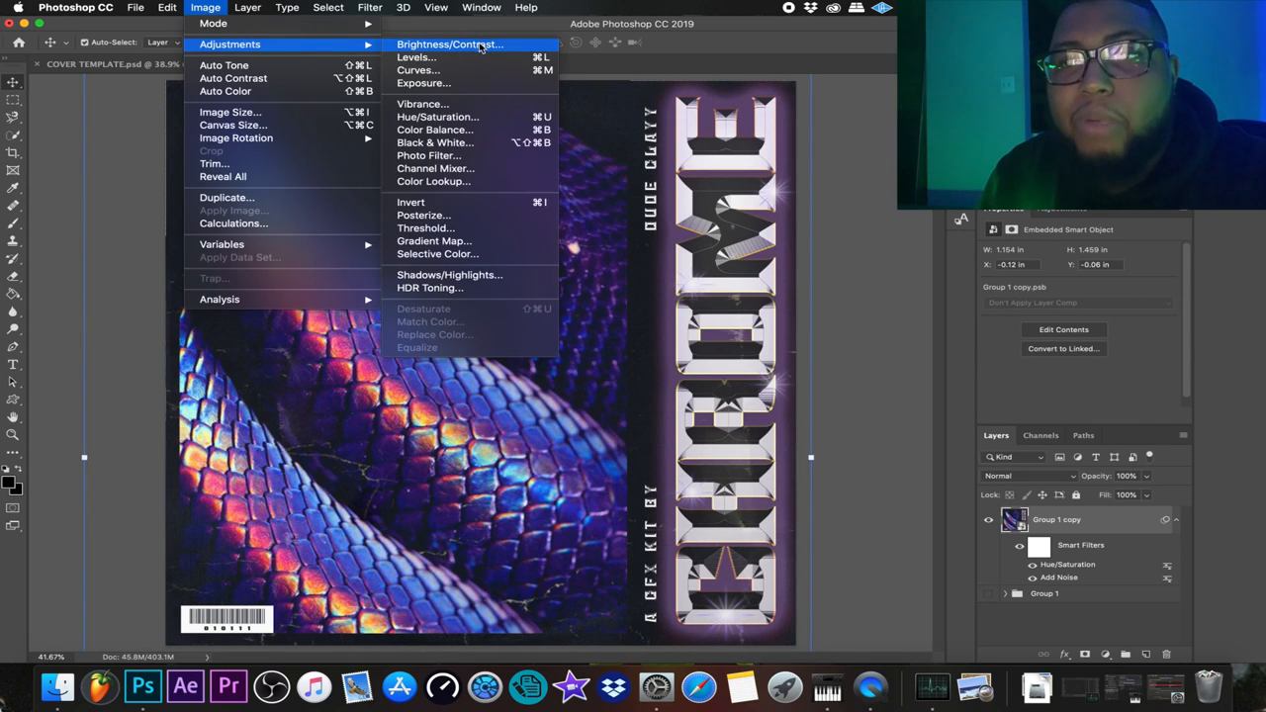
- Set Contrast to 14 and slightly darken Brightness on the snake-skin image, then apply
left_click(451, 44)
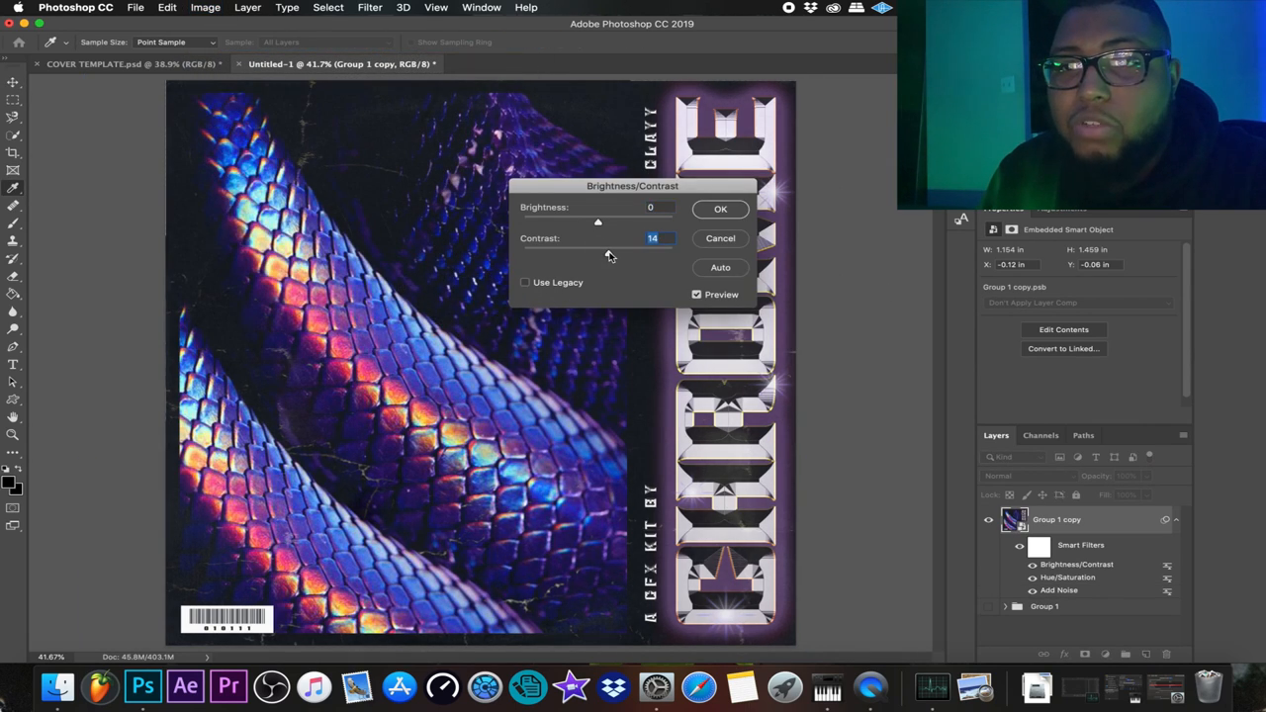
left_click_drag(598, 220, 582, 220)
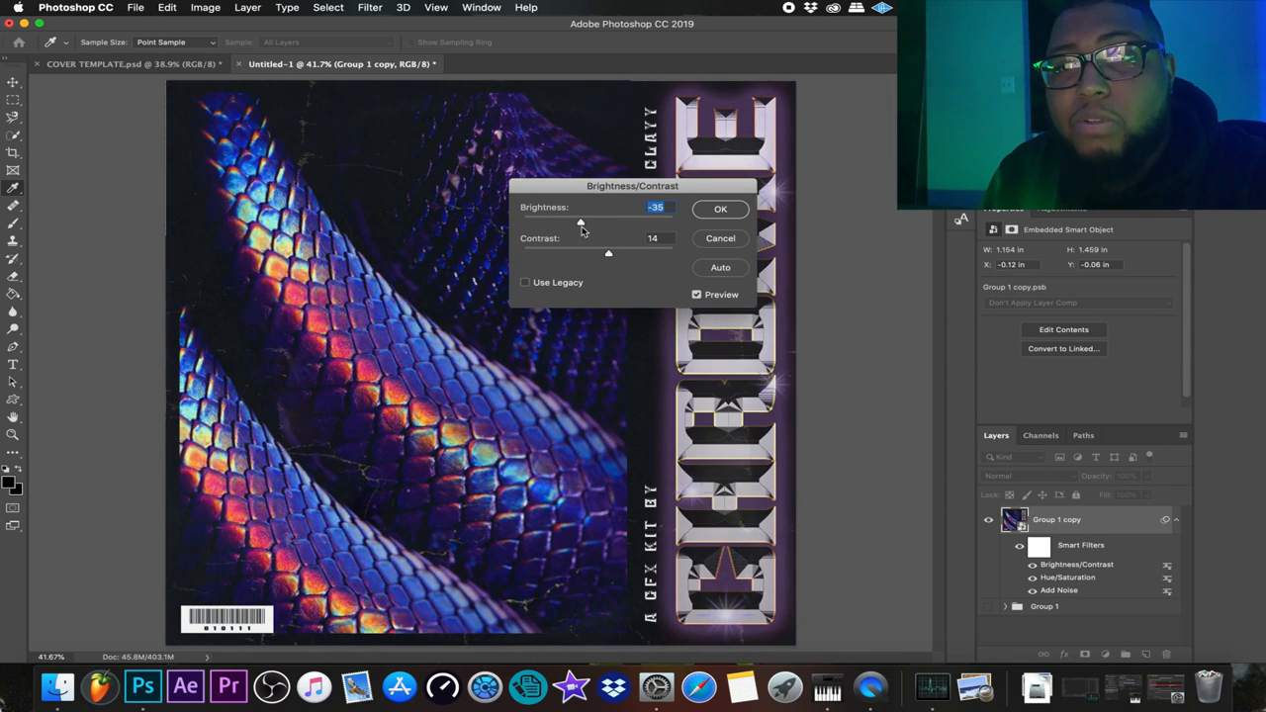
left_click_drag(582, 222, 598, 221)
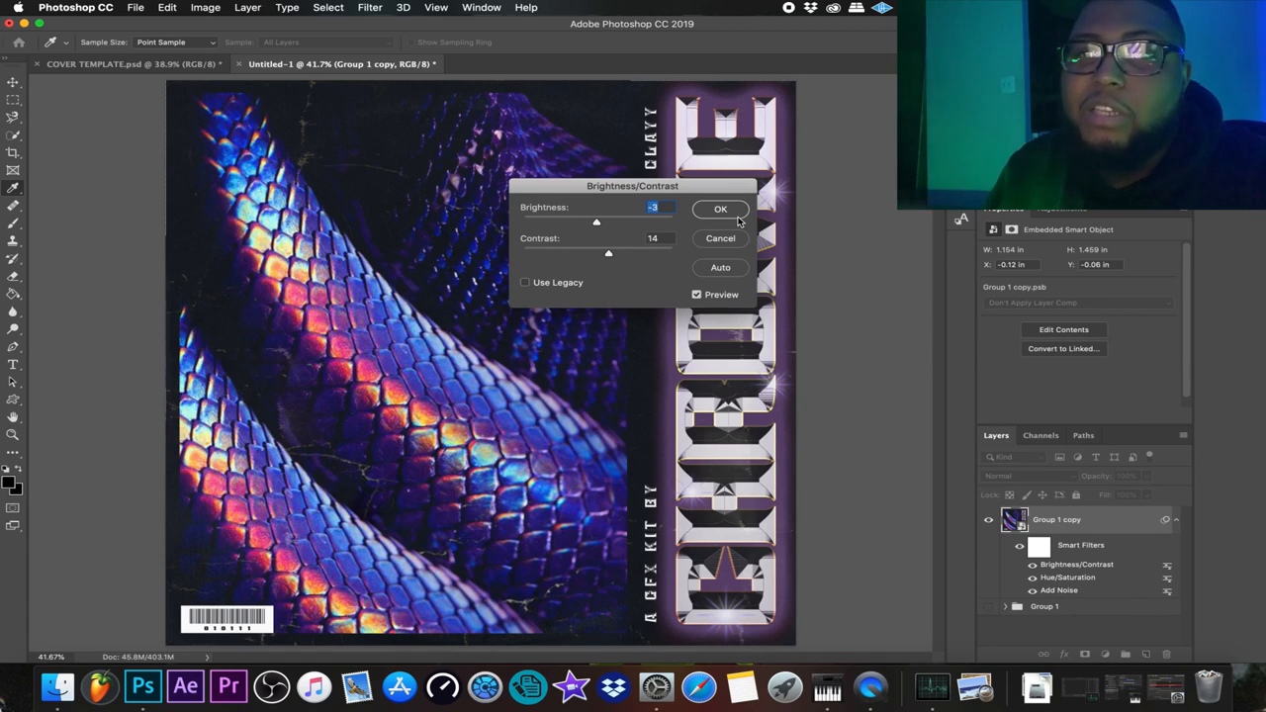
left_click(720, 210)
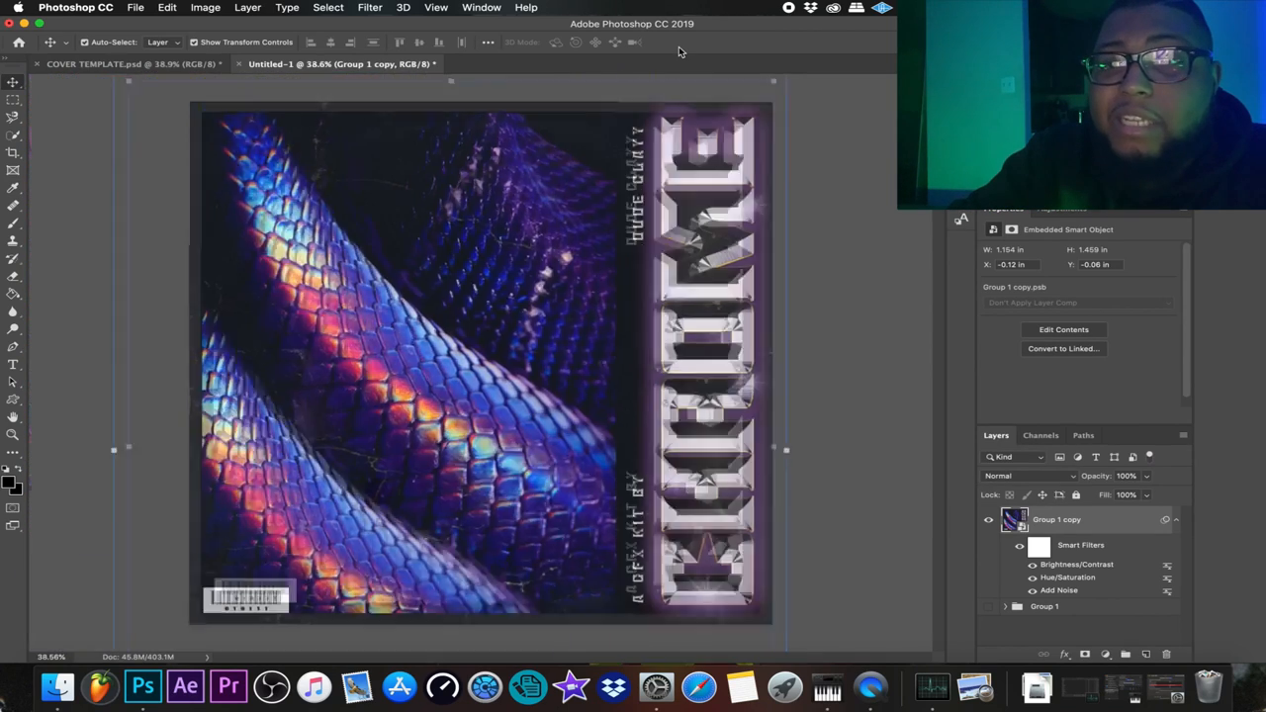